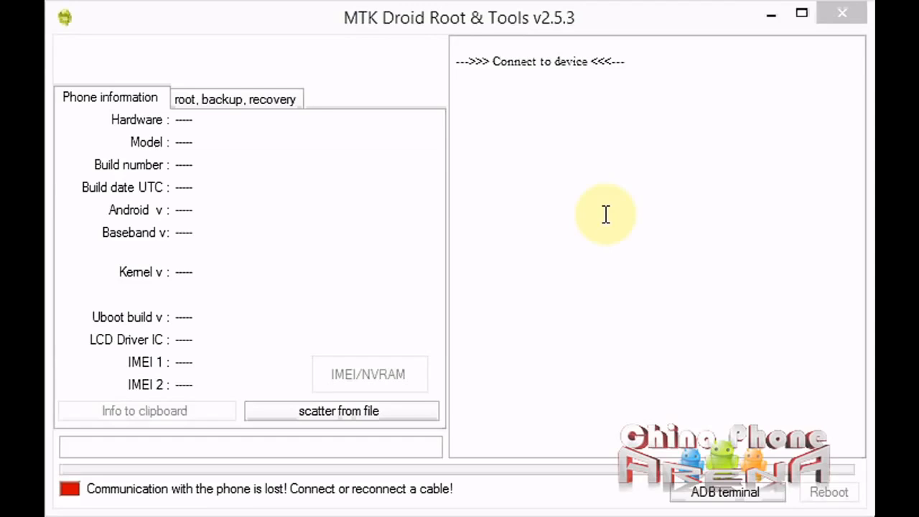
pyautogui.moveTo(422, 52)
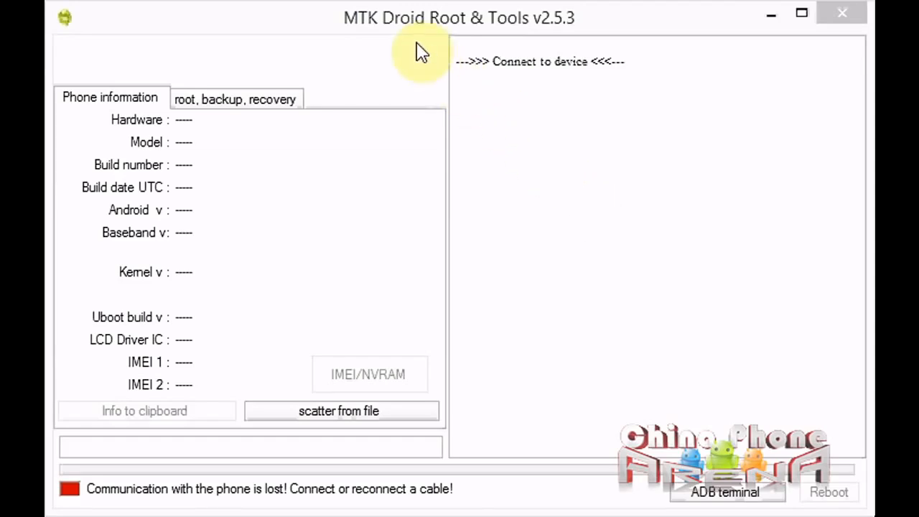
pyautogui.moveTo(505, 118)
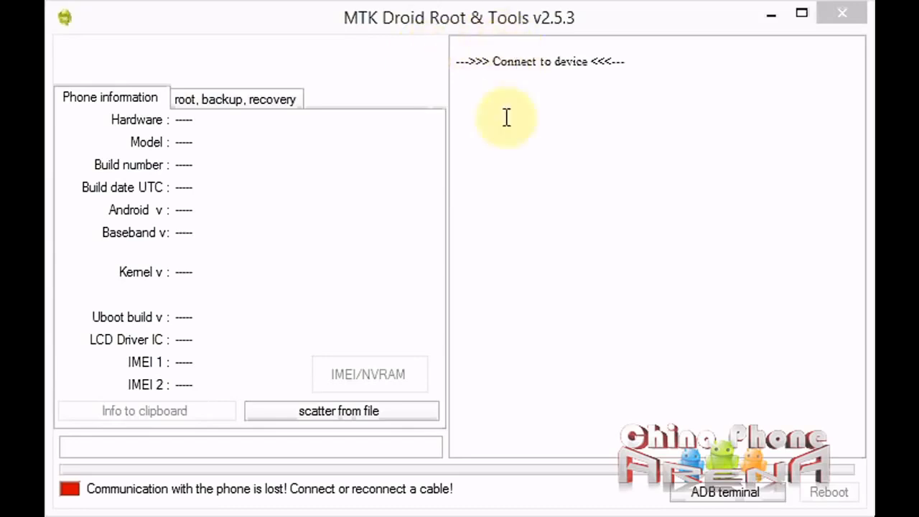
pyautogui.moveTo(551, 247)
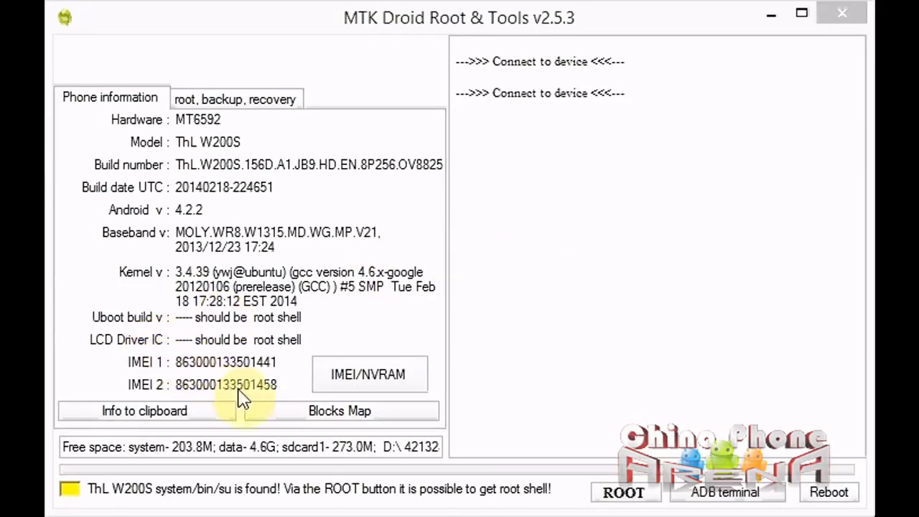
pyautogui.moveTo(172, 158)
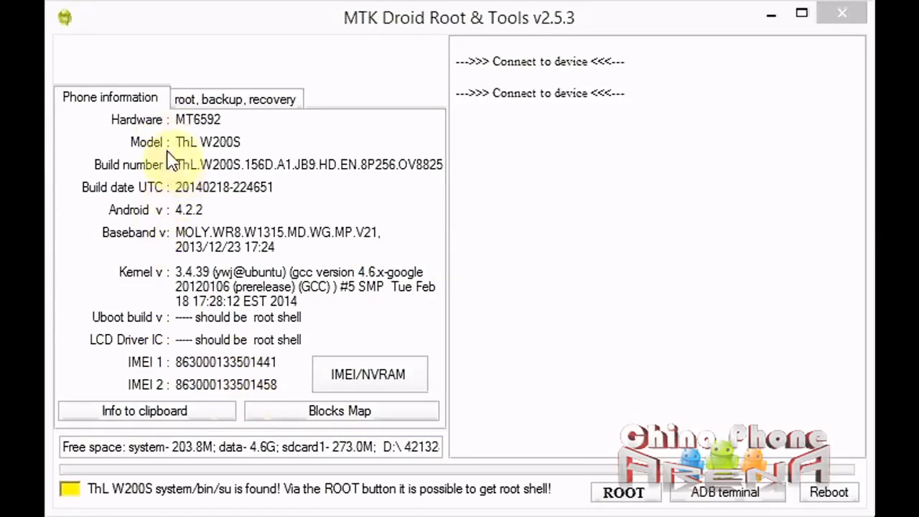
pyautogui.moveTo(117, 499)
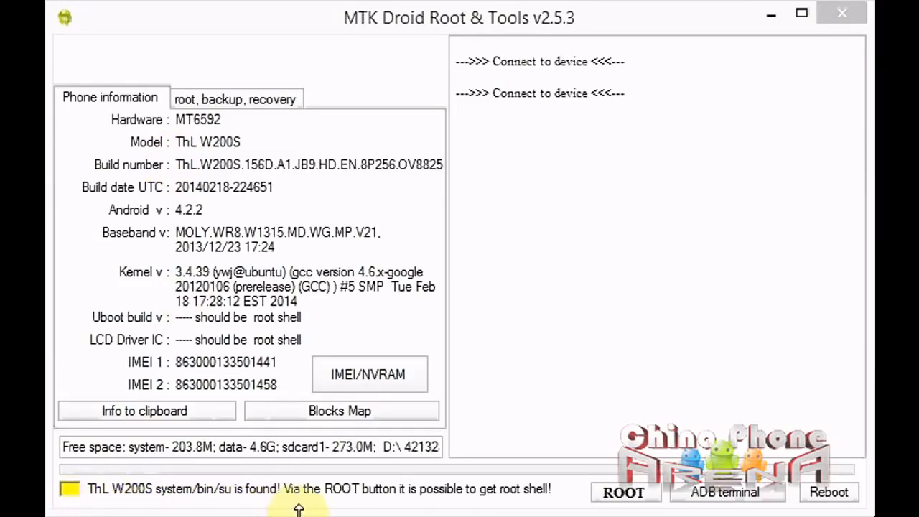
pyautogui.moveTo(244, 500)
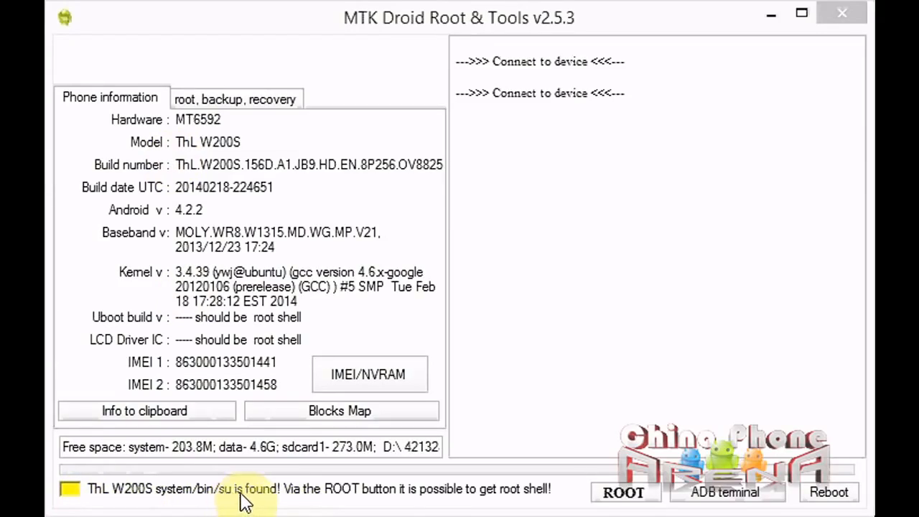
pyautogui.moveTo(276, 491)
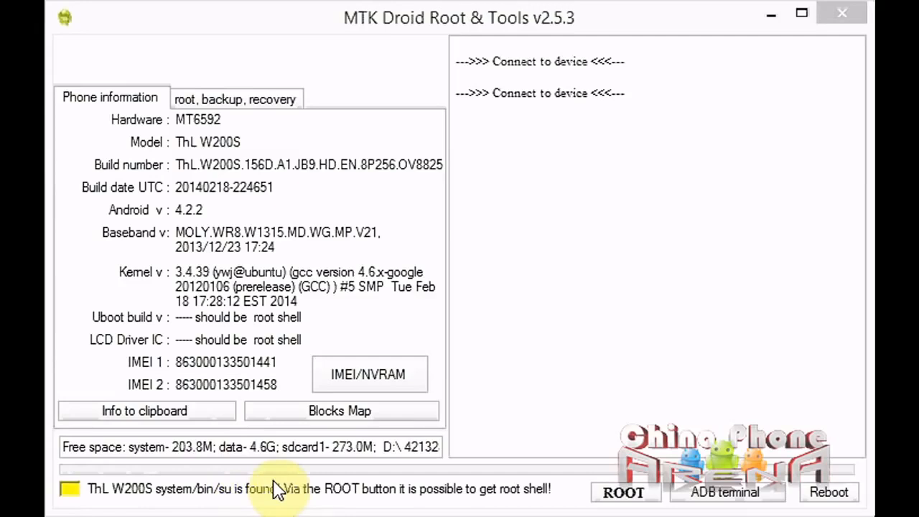
pyautogui.moveTo(546, 494)
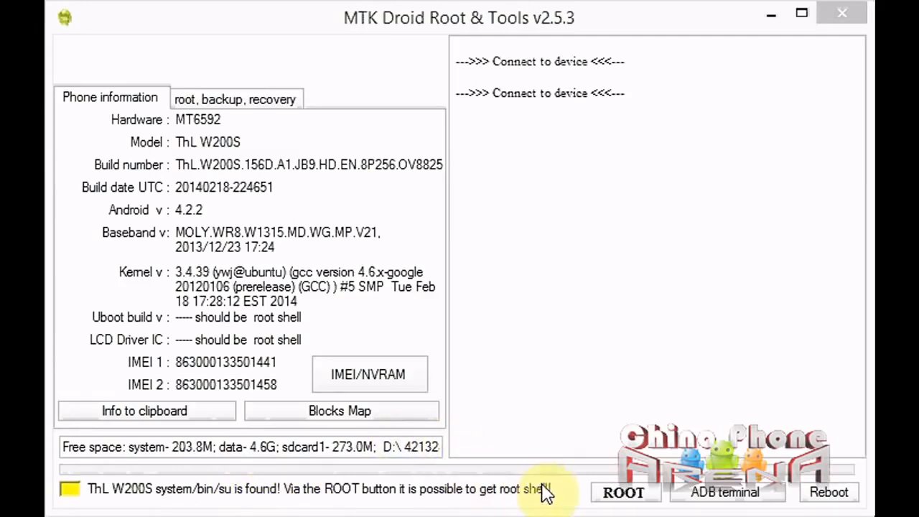
pyautogui.moveTo(522, 376)
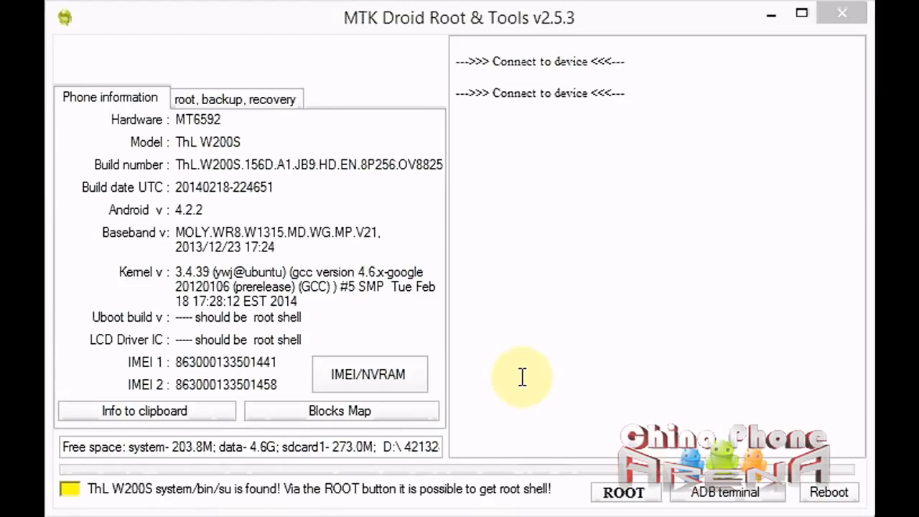
# Step: Switch to the root, backup and recovery options for the connected ThL W200S
pyautogui.click(234, 98)
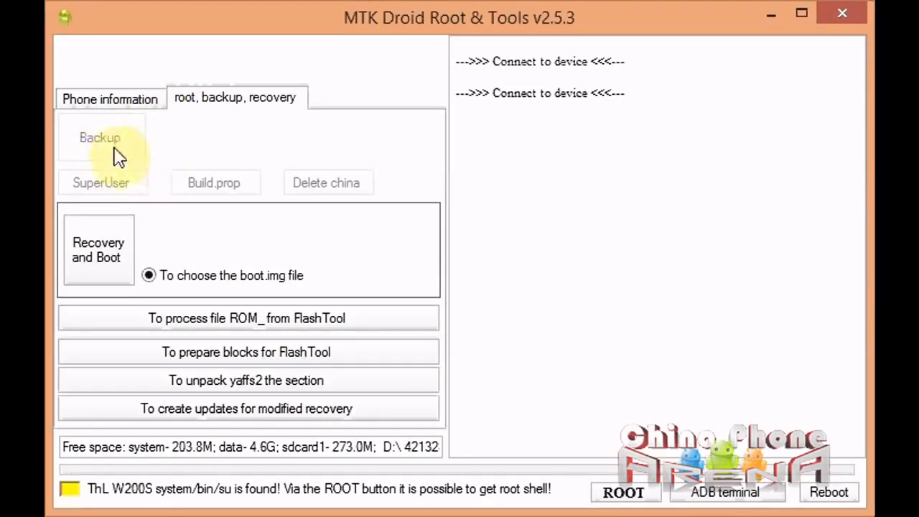
pyautogui.moveTo(144, 503)
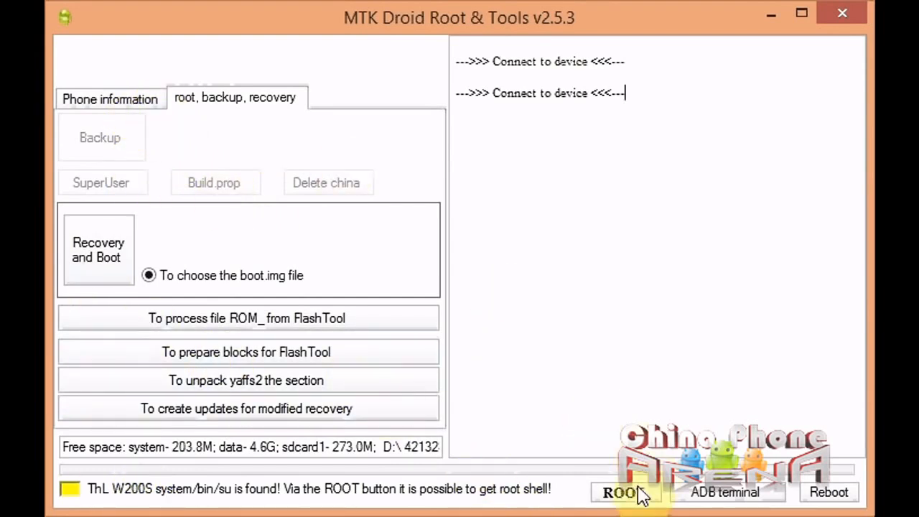
# Step: Get a temporary root shell through the phone's existing SU, confirming the prompt
pyautogui.click(620, 491)
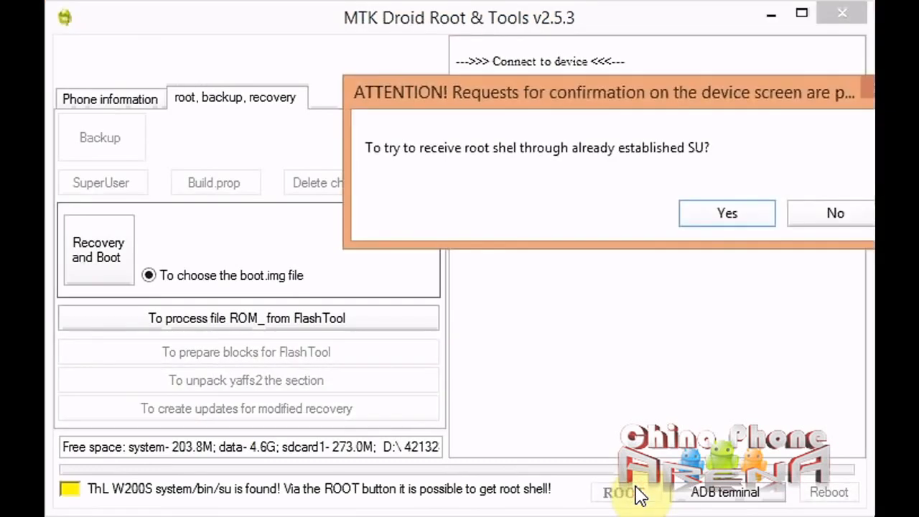
pyautogui.moveTo(451, 193)
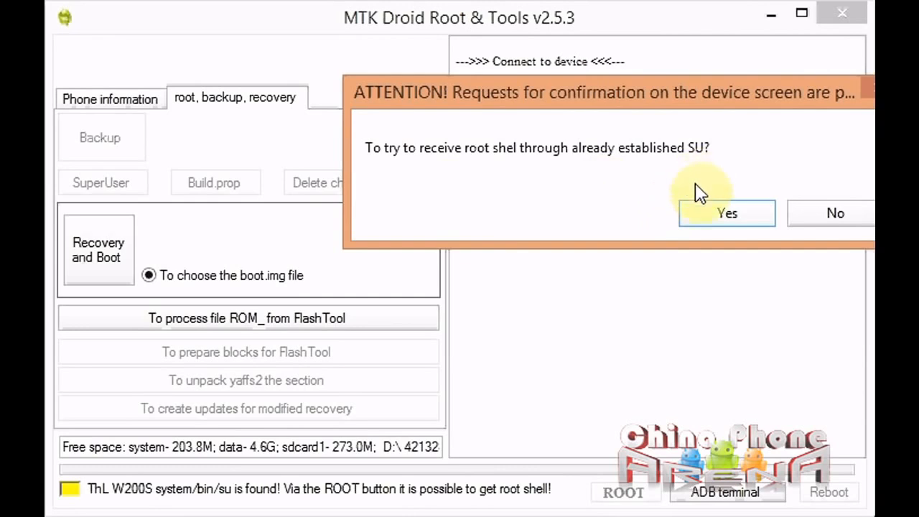
pyautogui.click(726, 212)
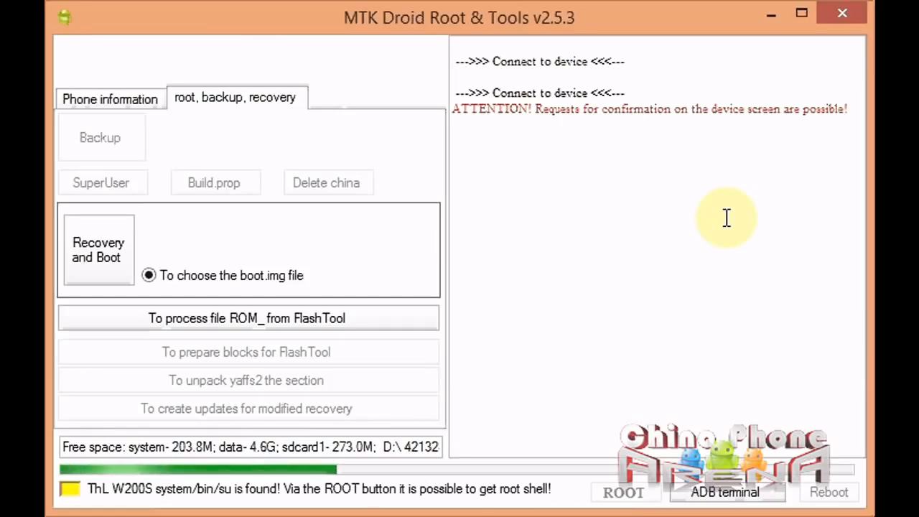
pyautogui.click(623, 490)
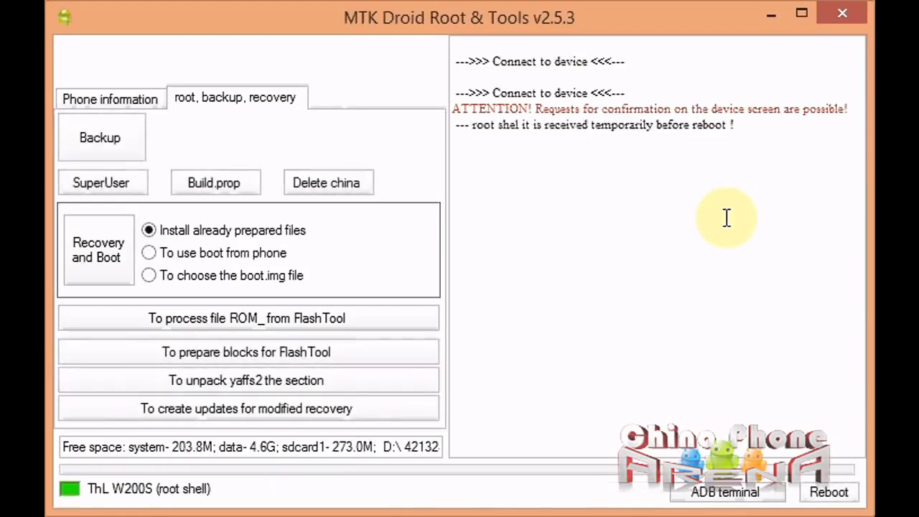
pyautogui.moveTo(158, 413)
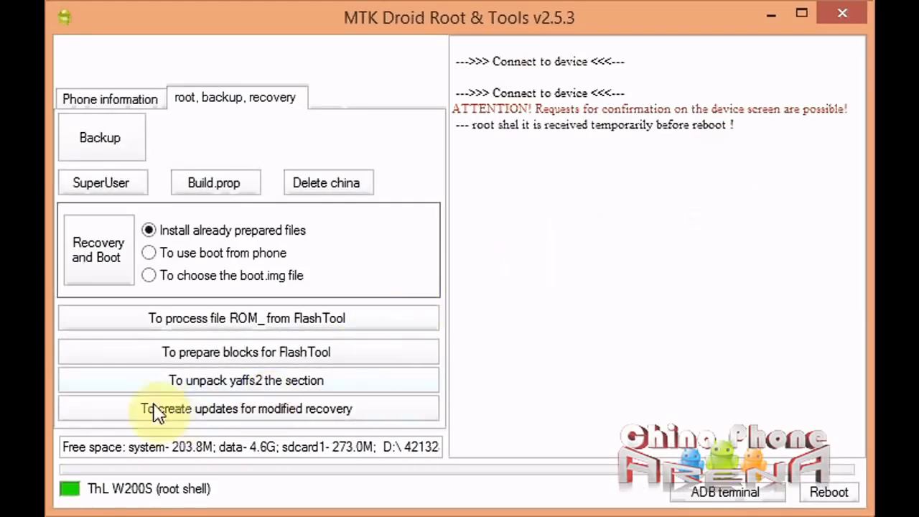
pyautogui.moveTo(352, 399)
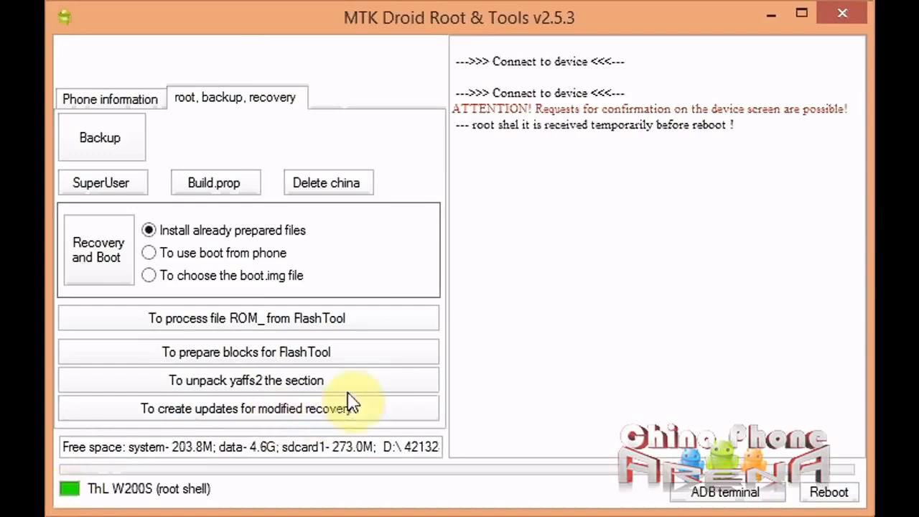
pyautogui.moveTo(101, 138)
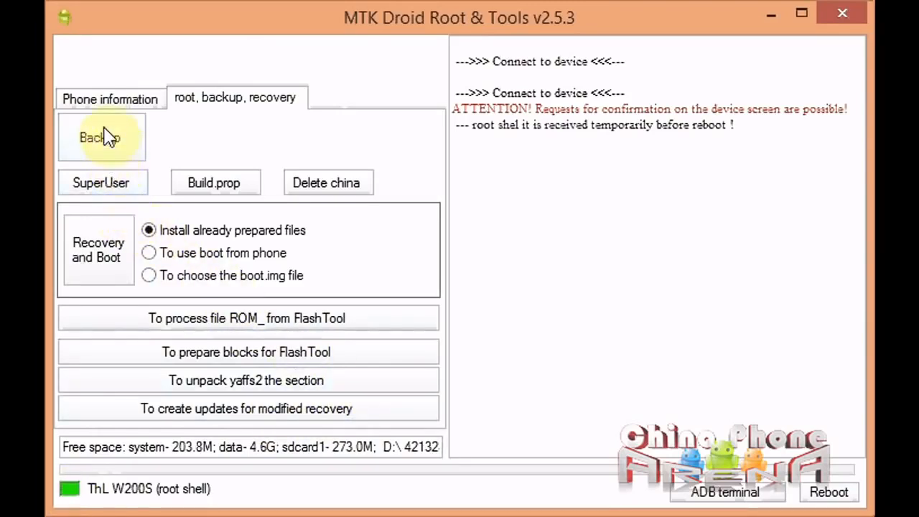
pyautogui.moveTo(101, 136)
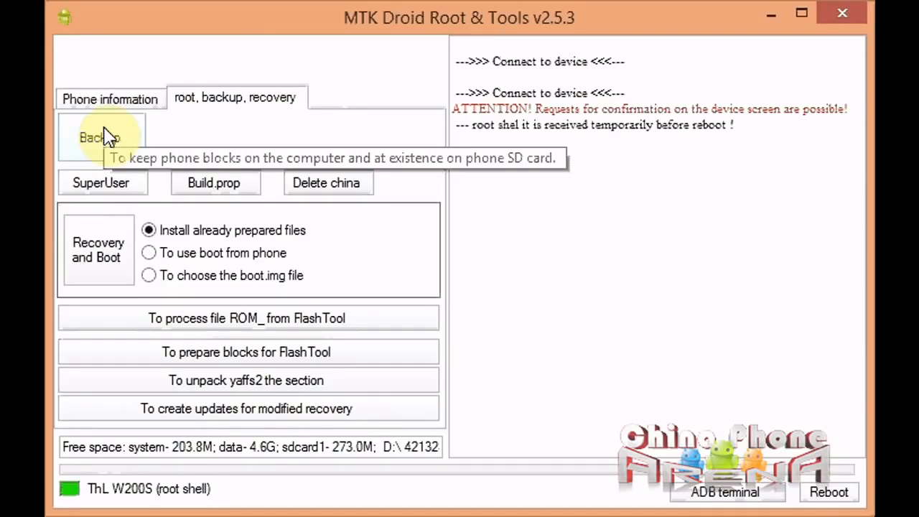
# Step: Back up the ThL W200S partition blocks to a folder on the computer
pyautogui.click(101, 138)
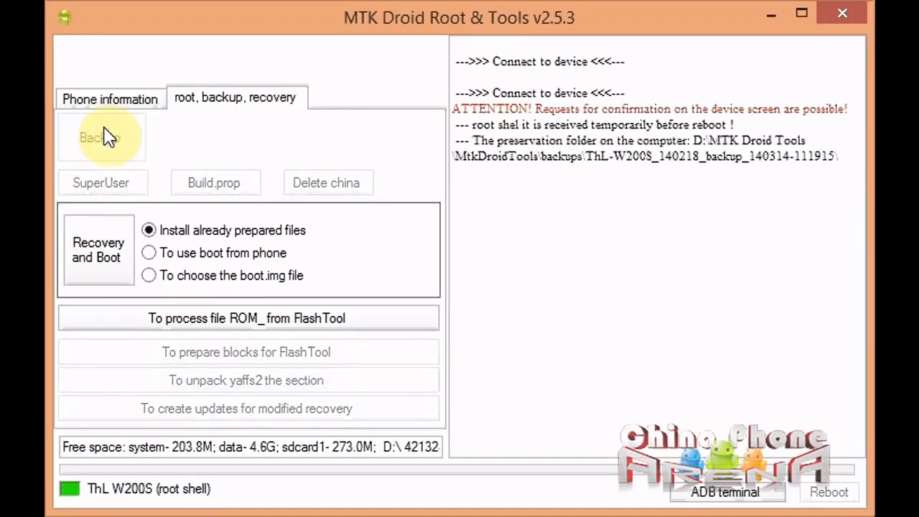
pyautogui.click(99, 138)
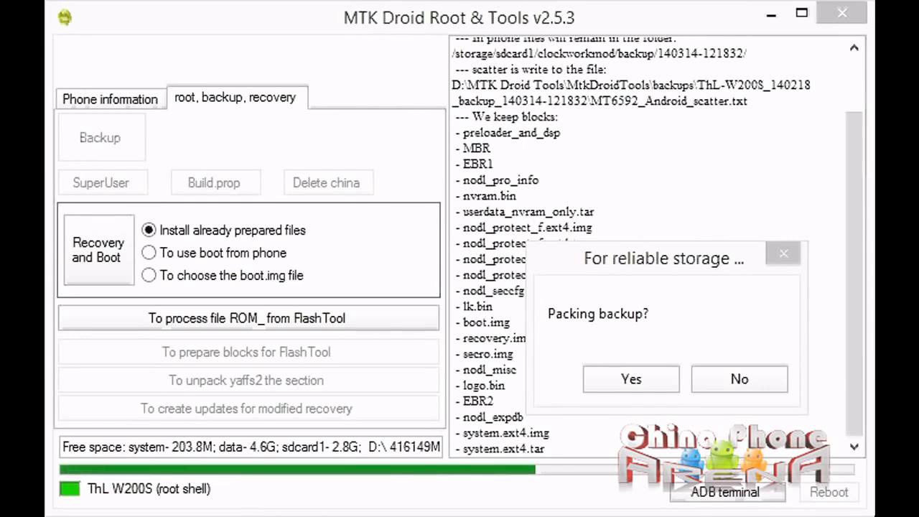
pyautogui.moveTo(577, 333)
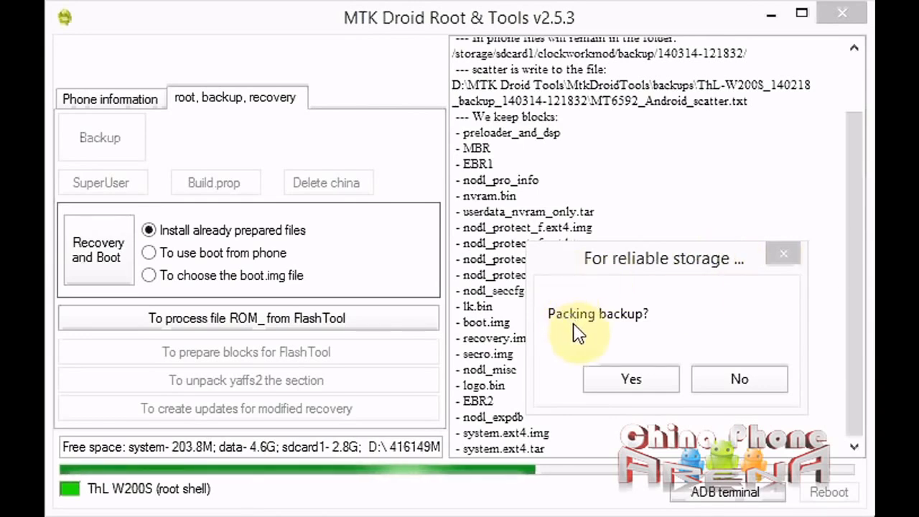
pyautogui.moveTo(603, 318)
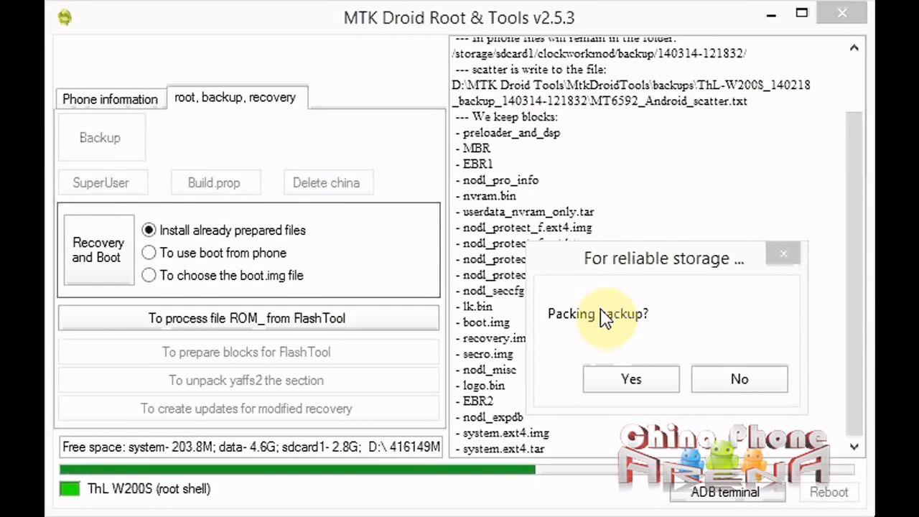
pyautogui.moveTo(738, 379)
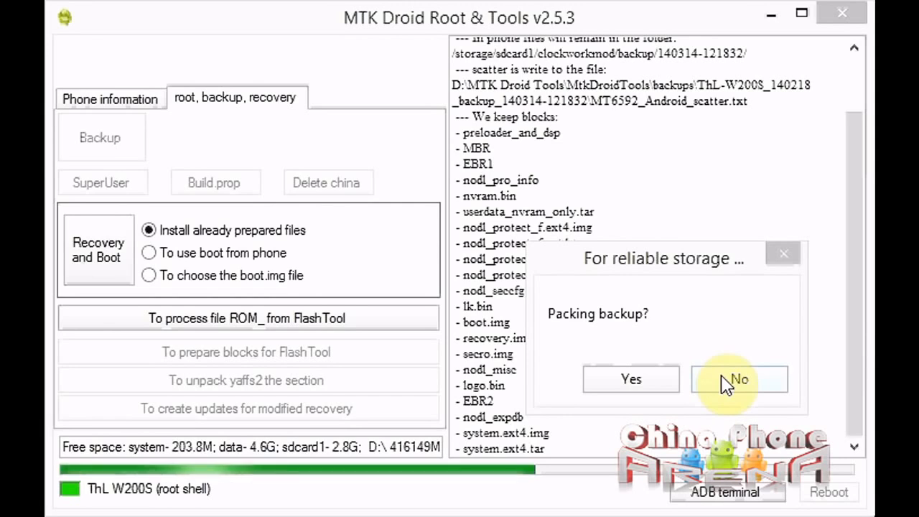
# Step: Decline packing the finished backup into an archive
pyautogui.click(738, 379)
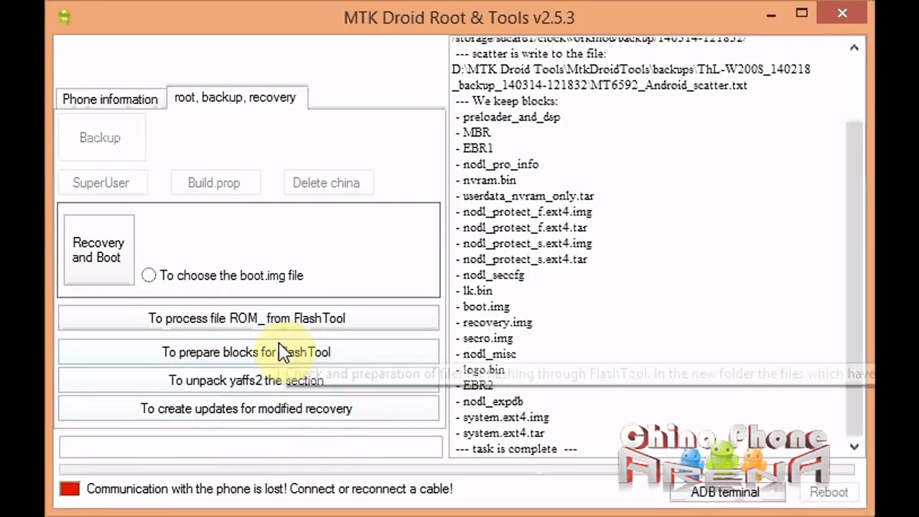
pyautogui.moveTo(280, 351)
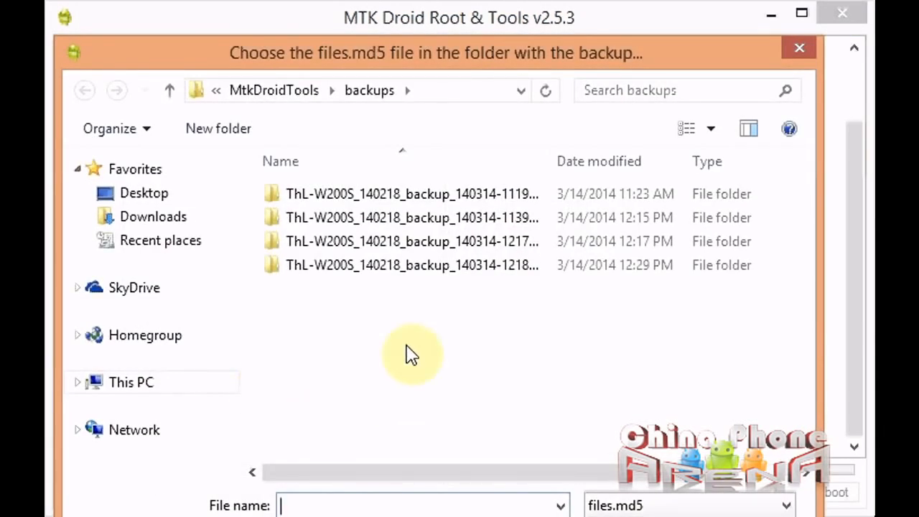
# Step: Select the newest ThL-W200S backup folder in the FlashTool preparation file picker
pyautogui.click(412, 264)
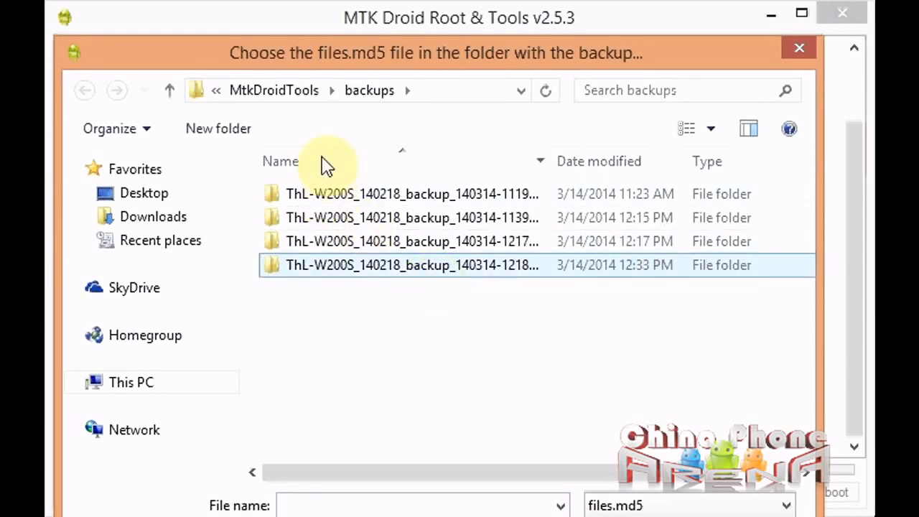
pyautogui.moveTo(321, 108)
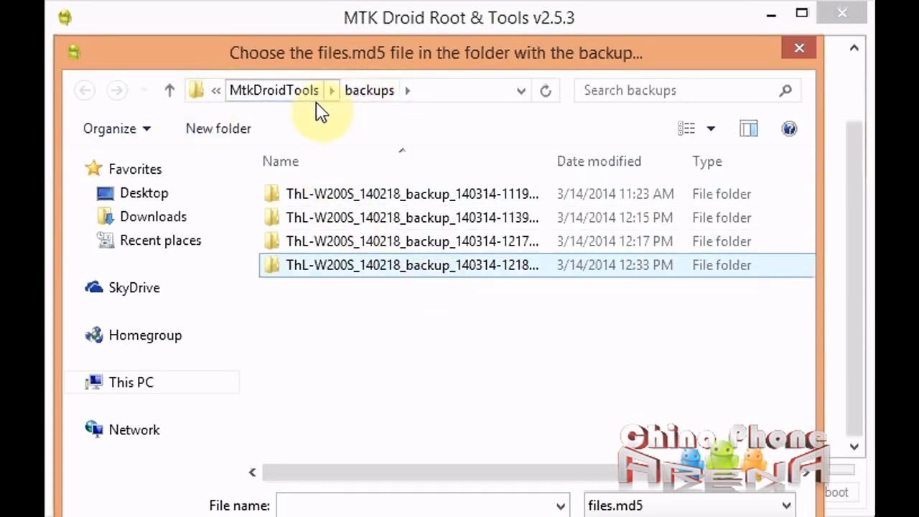
pyautogui.moveTo(410, 264)
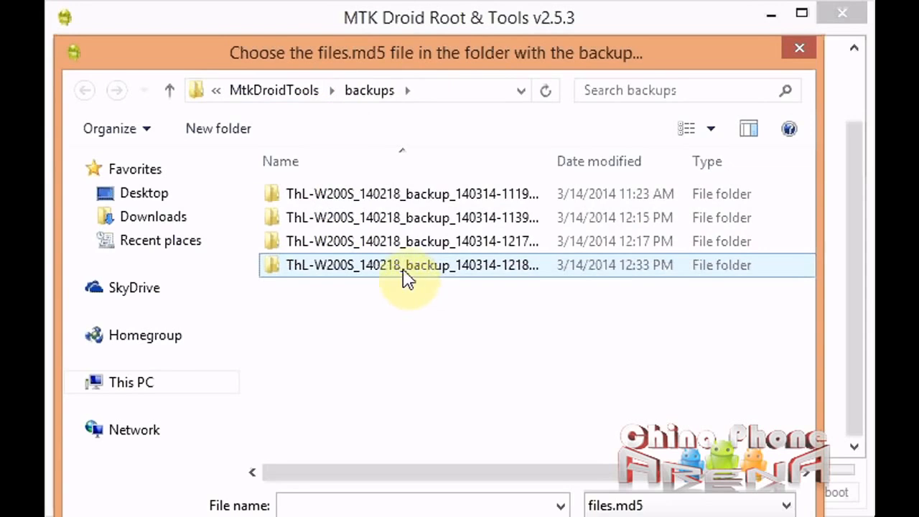
# Step: Load the newest backup's files.md5 so its blocks are verified and copied to Files_to_FlashTool
pyautogui.doubleClick(411, 264)
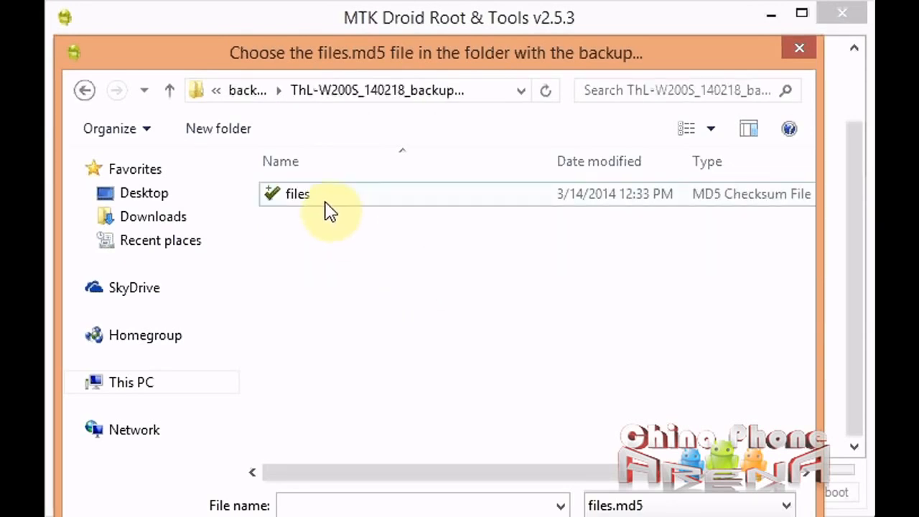
pyautogui.moveTo(295, 201)
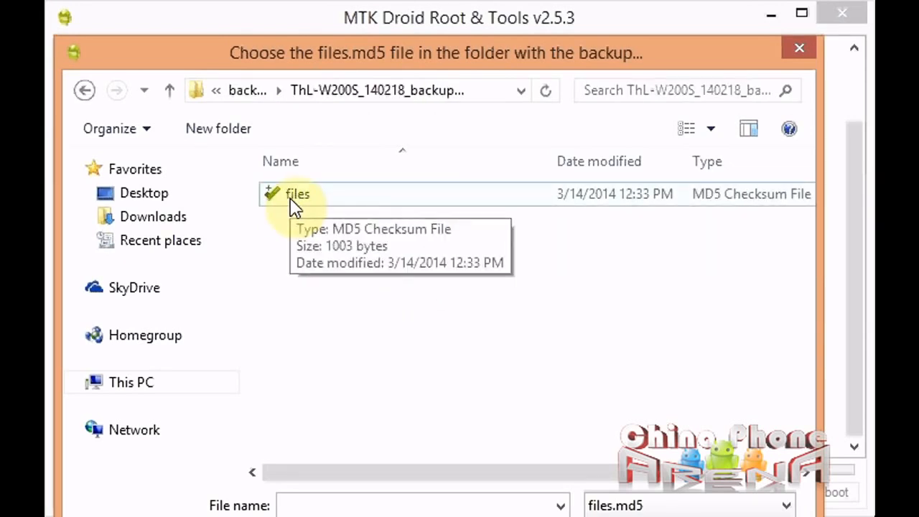
pyautogui.click(297, 193)
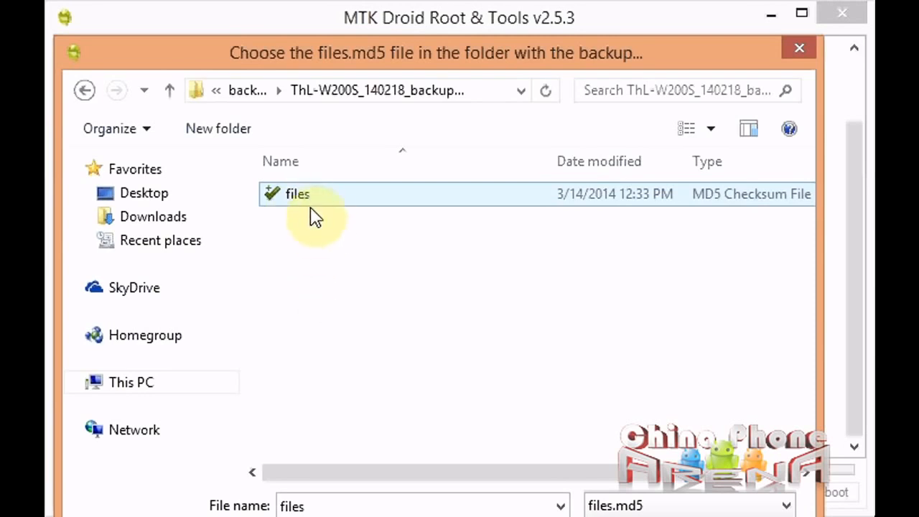
pyautogui.moveTo(309, 201)
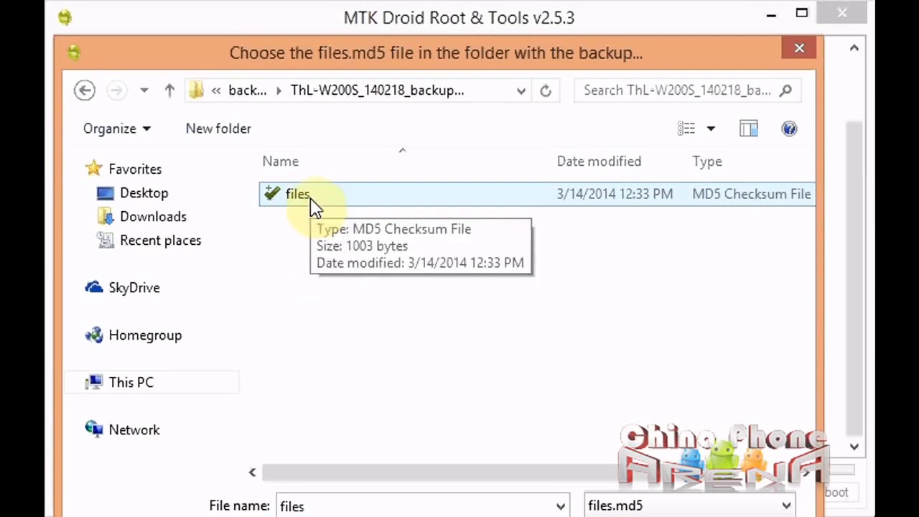
pyautogui.doubleClick(297, 194)
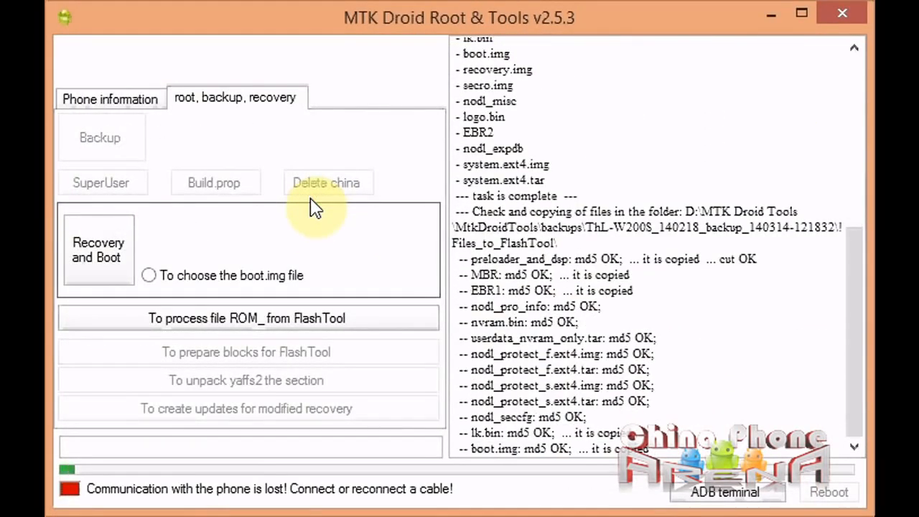